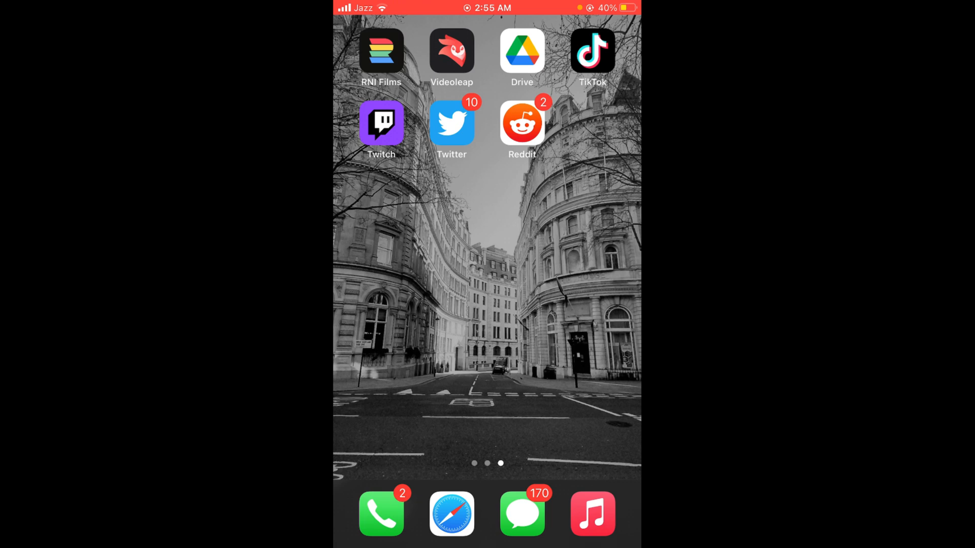
Swipe back one home screen page to the page with Instagram and Chrome.
scroll("left", 3)
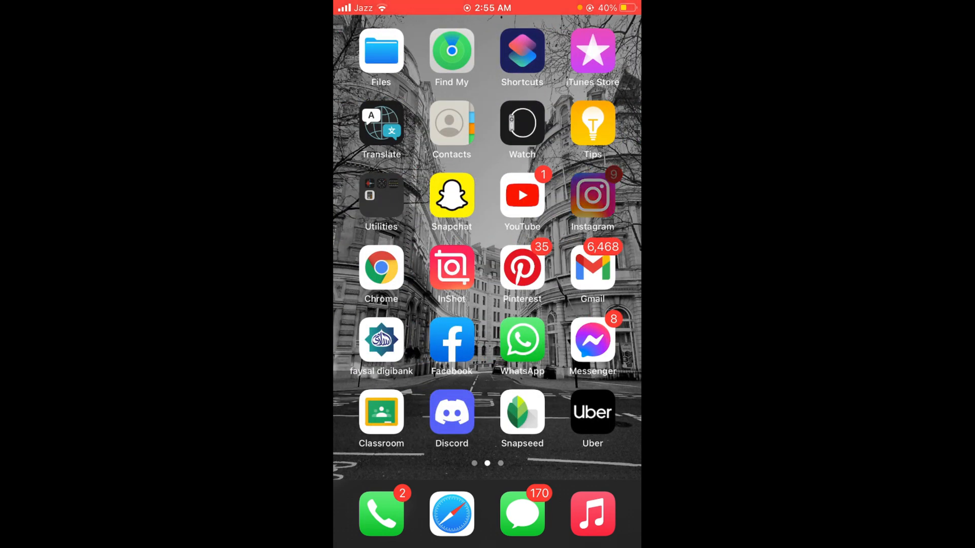
In Instagram, search 'tom' and open the tomcruise profile.
left_click(591, 195)
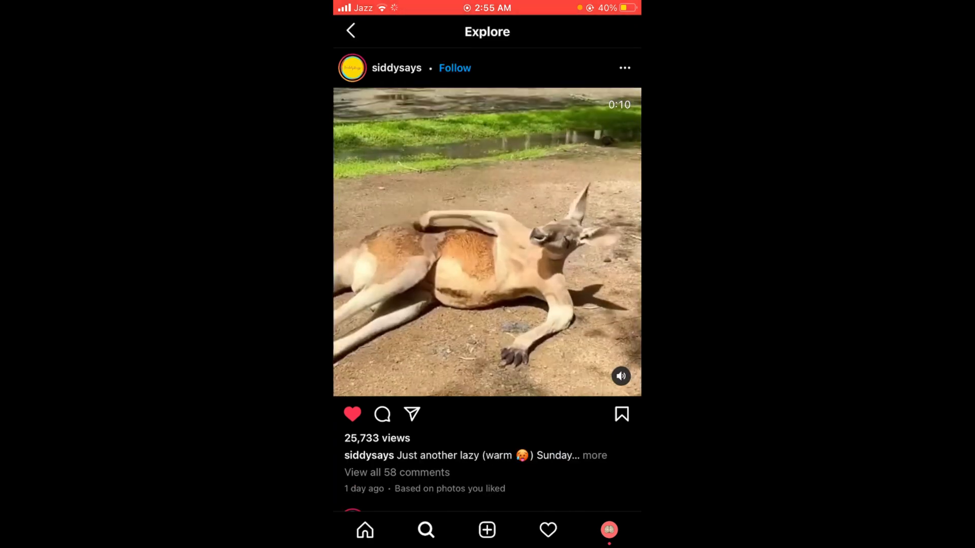
left_click(426, 529)
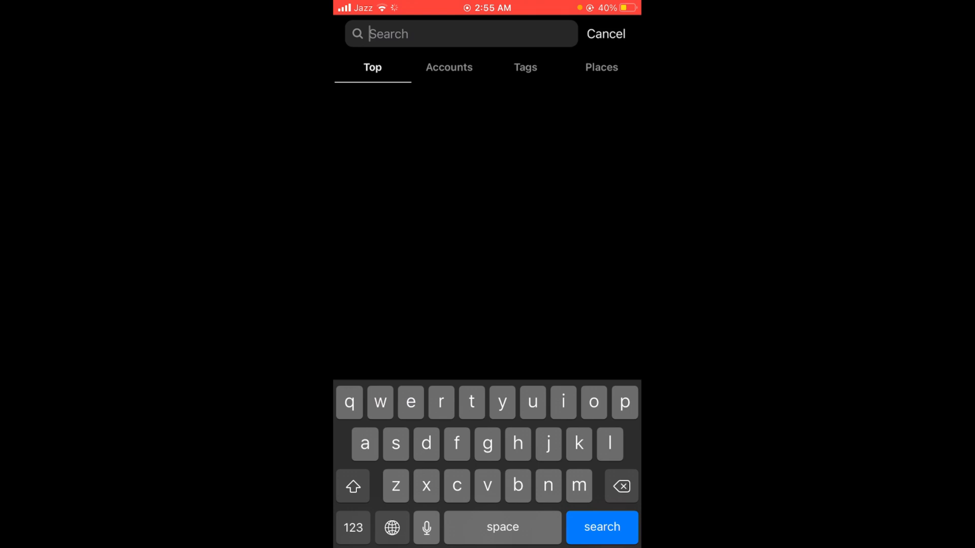
type("tom")
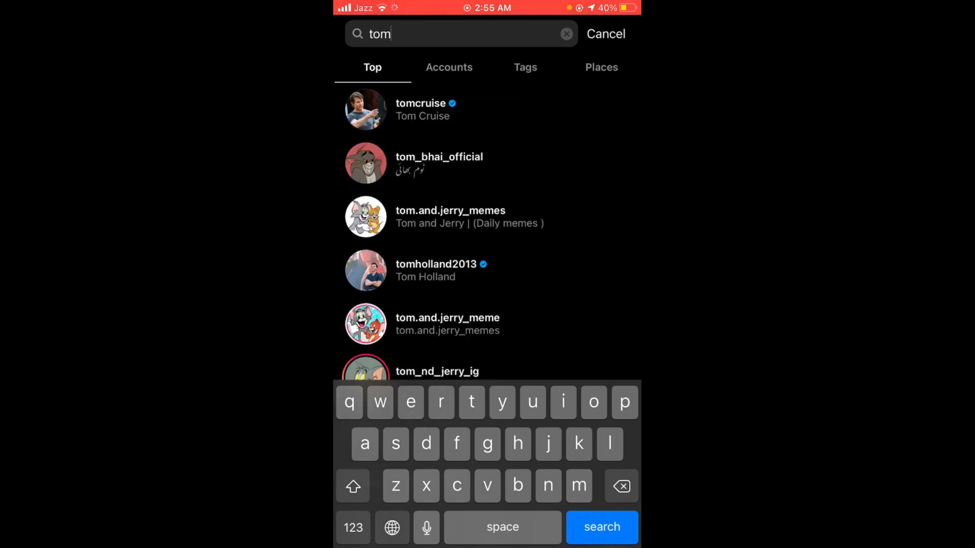
left_click(421, 108)
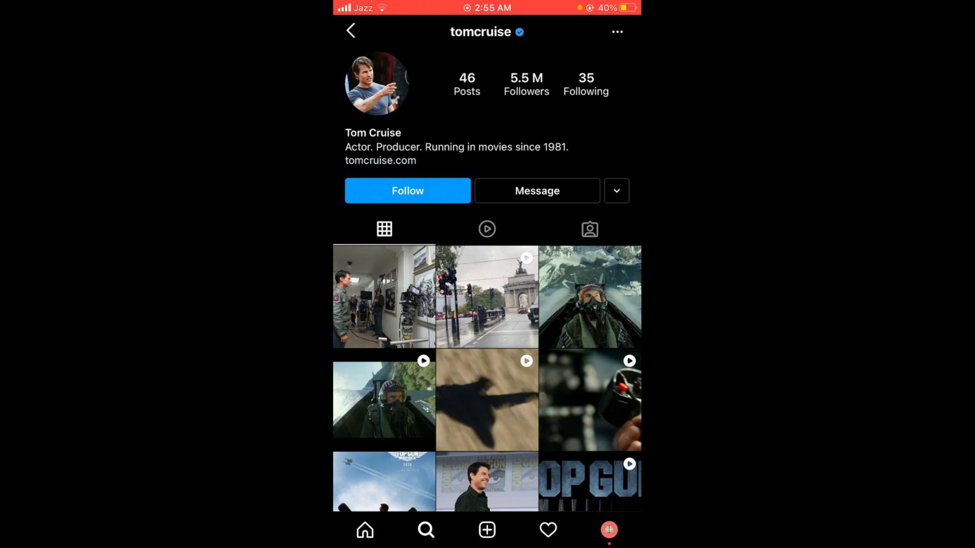
left_click(615, 31)
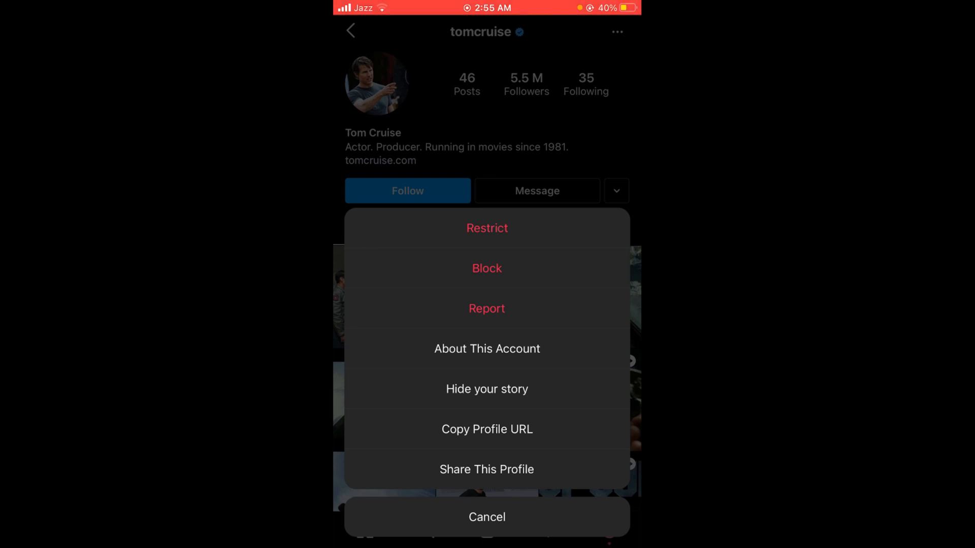
left_click(487, 428)
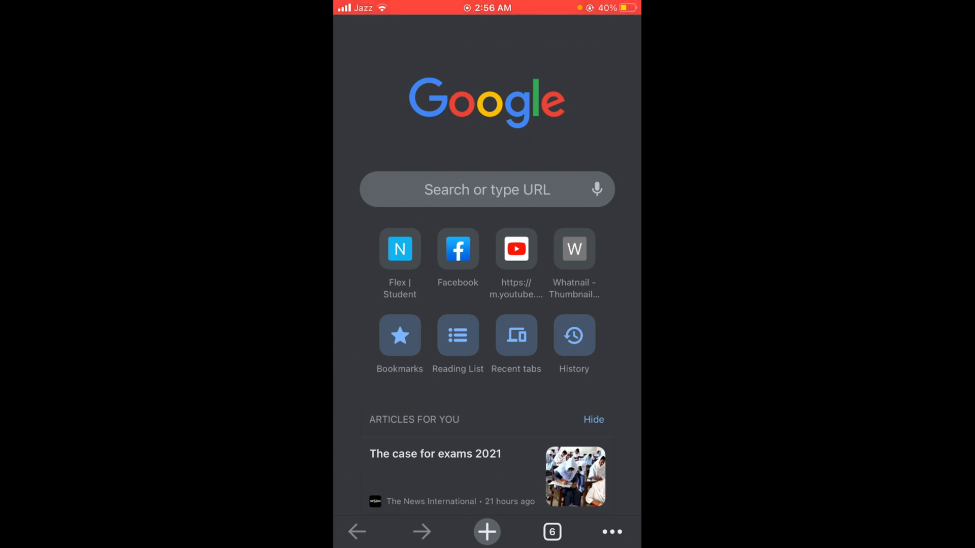
Google 'insta profile pic downloader' in Chrome and open the Instadp result.
left_click(551, 531)
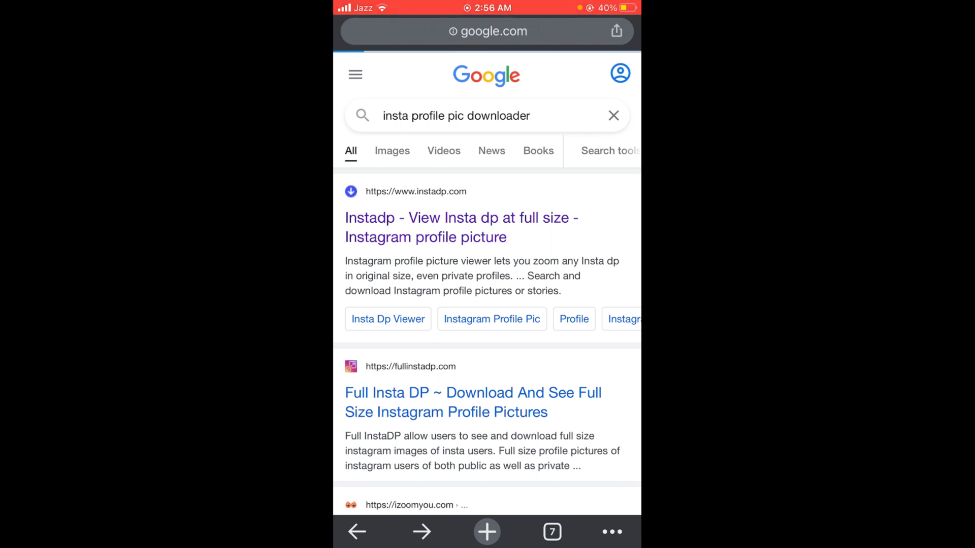
left_click(461, 227)
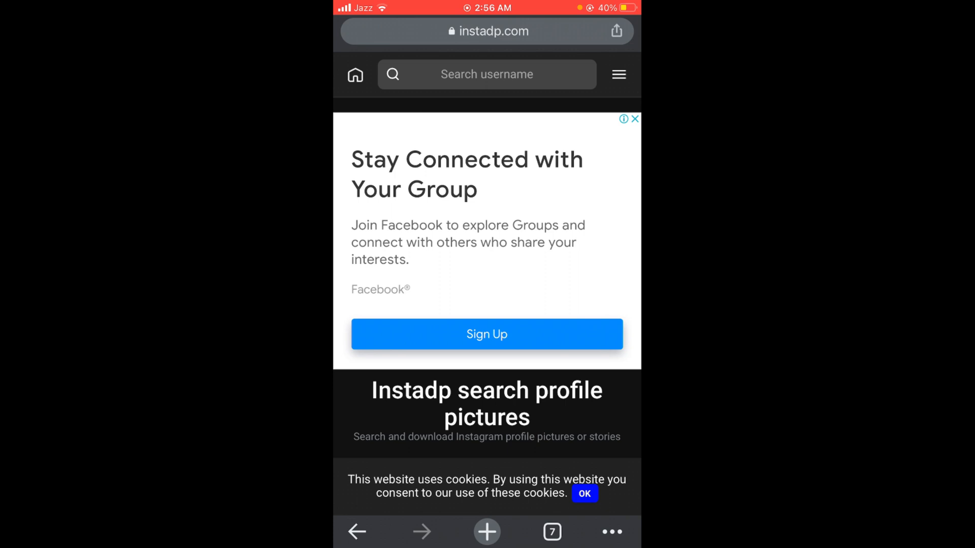
On instadp.com, pick tomcruise from the recent username searches.
left_click(486, 74)
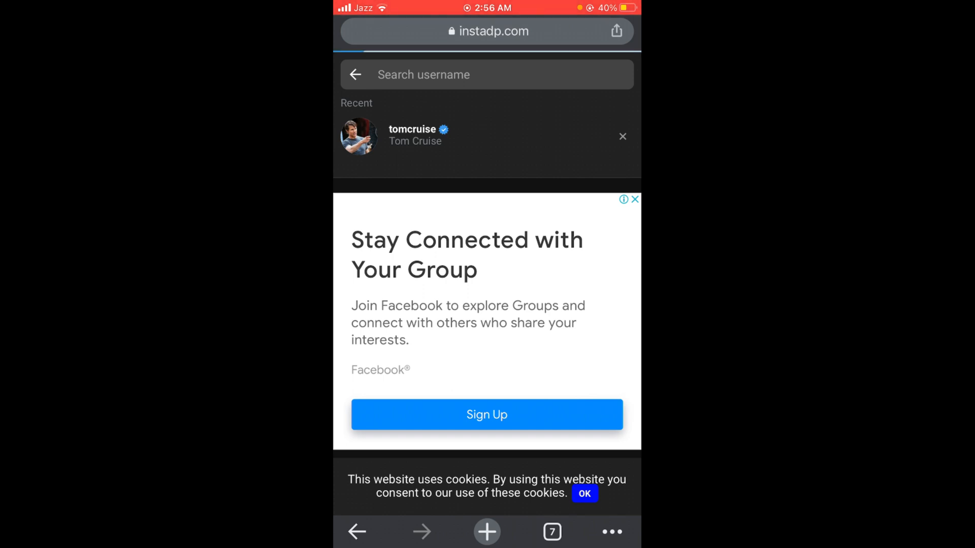
left_click(412, 135)
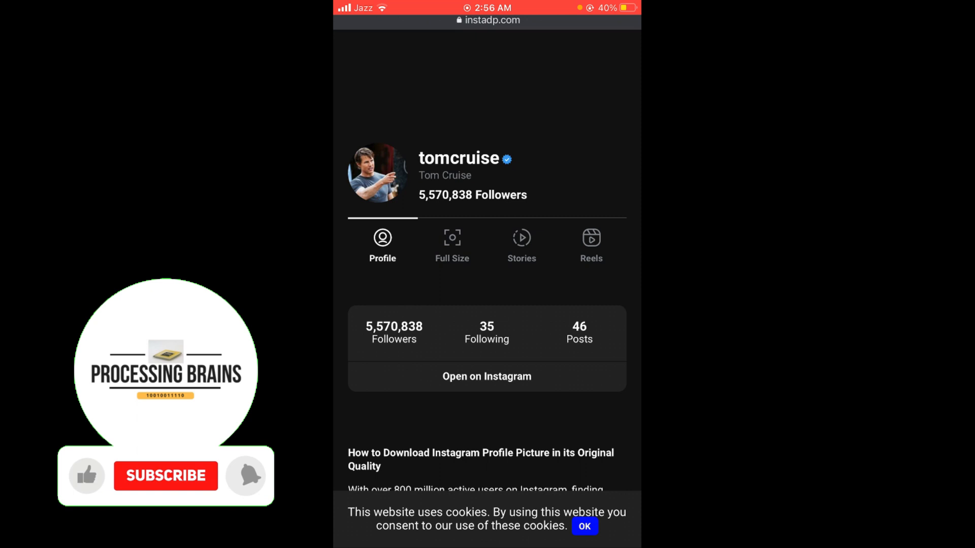
Open the Full Size tab to show Tom Cruise's enlarged profile picture.
left_click(165, 475)
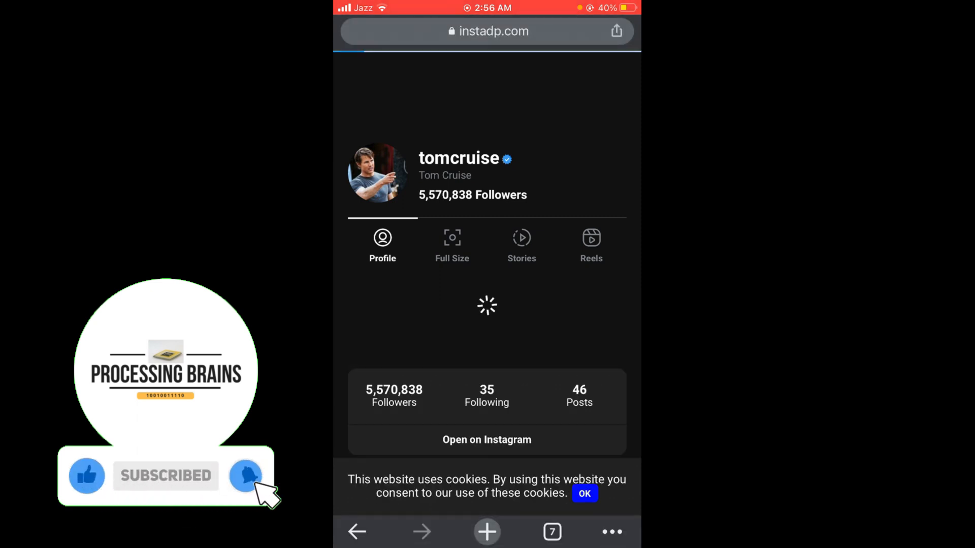
left_click(452, 244)
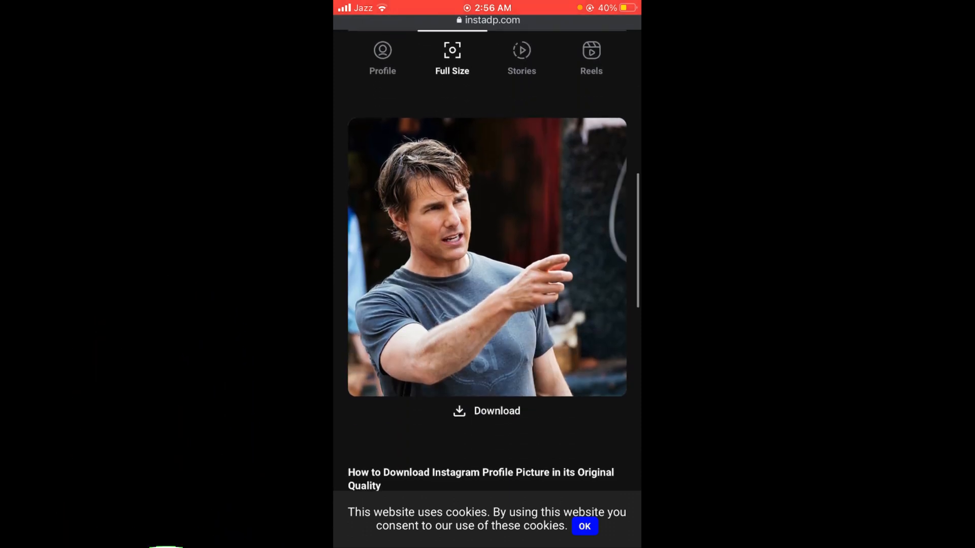